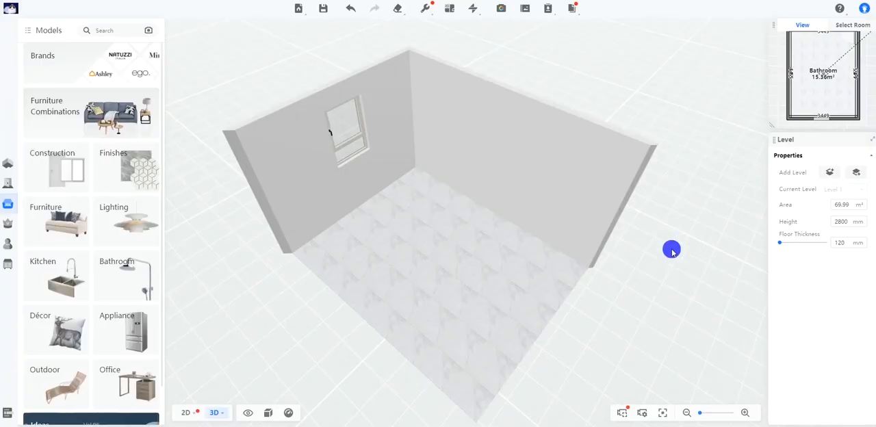
Select the bathroom floor and choose Edit Material from the Floor Editor toolbar.
click(489, 286)
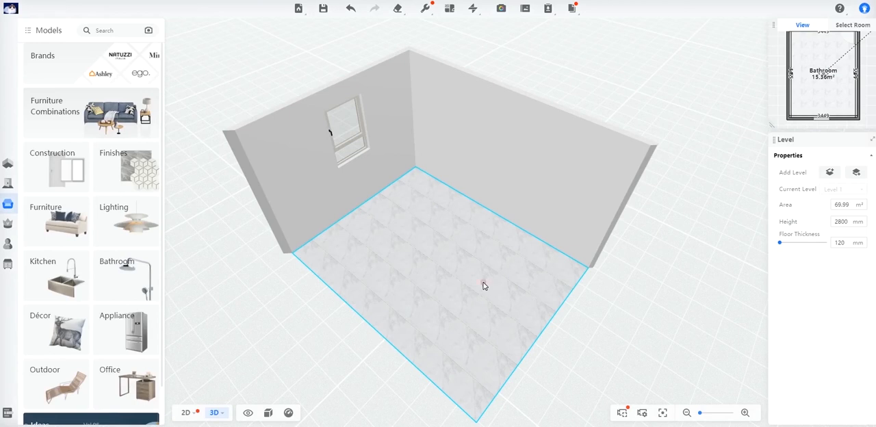
click(485, 283)
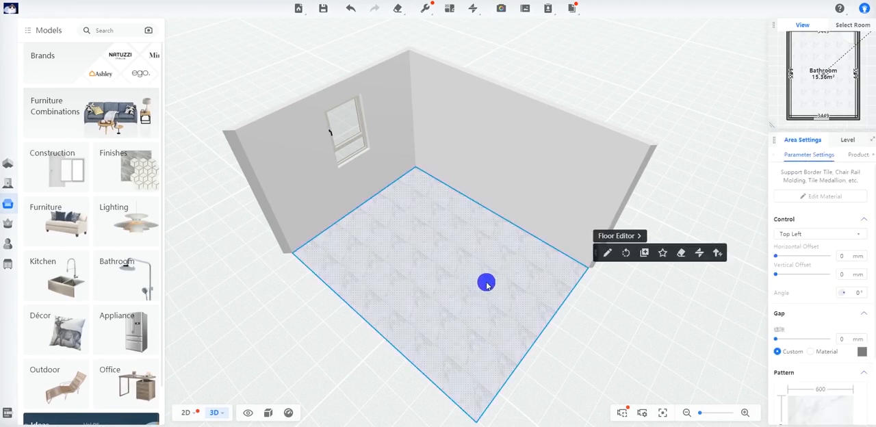
mouse_move(608, 253)
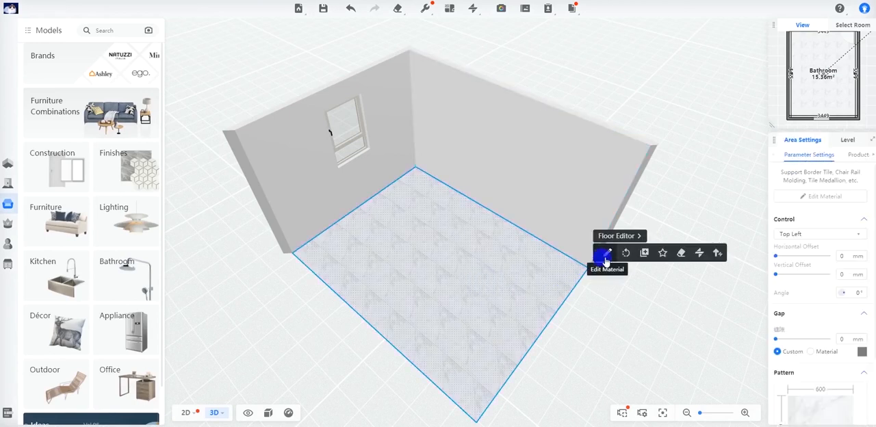
click(607, 254)
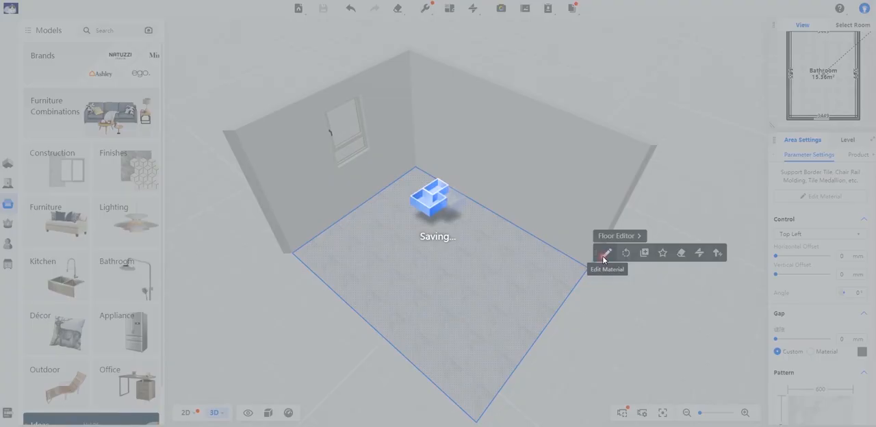
Open the floor in Face Editor and page through the Tiles catalogue in the left panel.
click(606, 253)
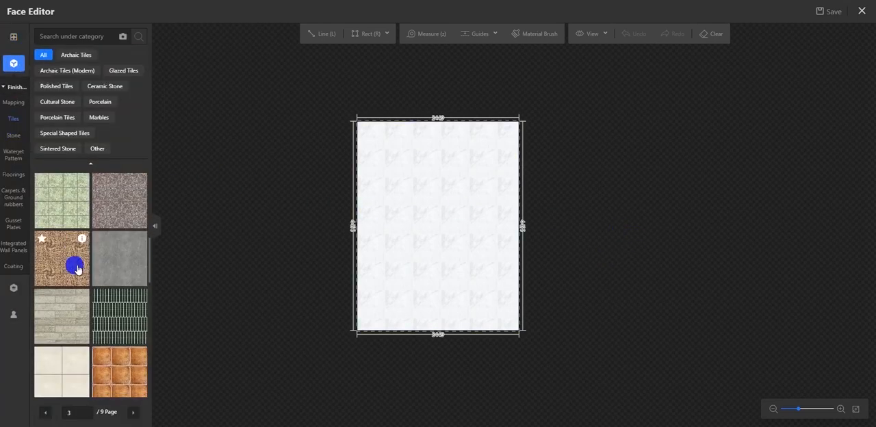
click(133, 413)
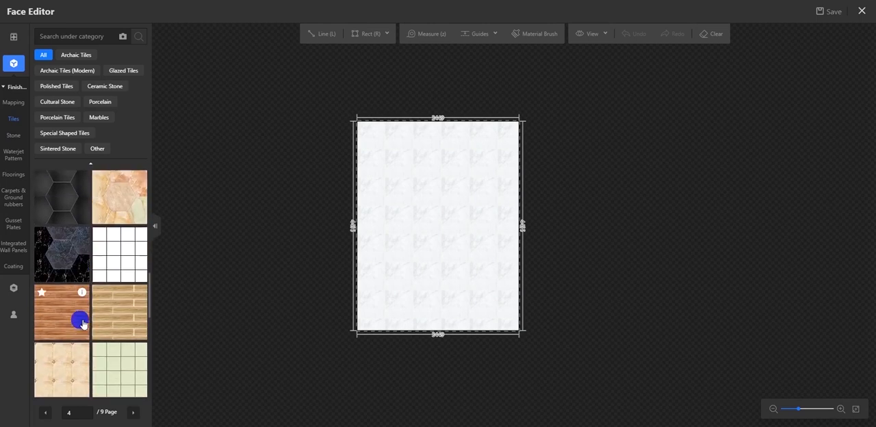
click(133, 412)
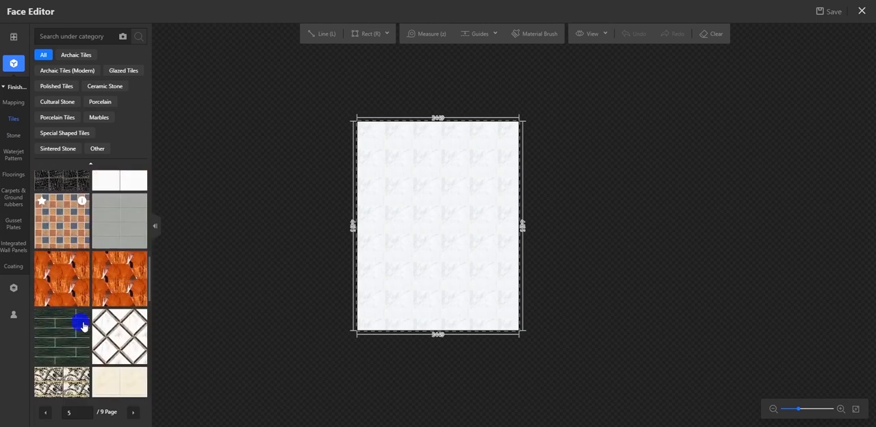
click(133, 412)
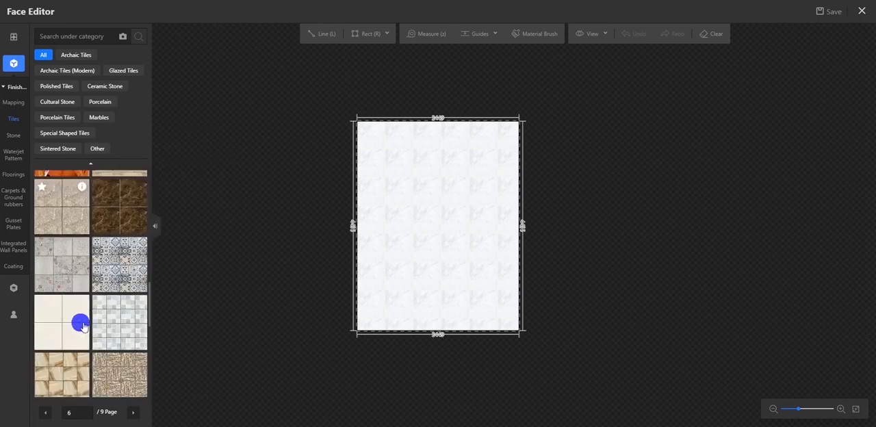
scroll(down, 3)
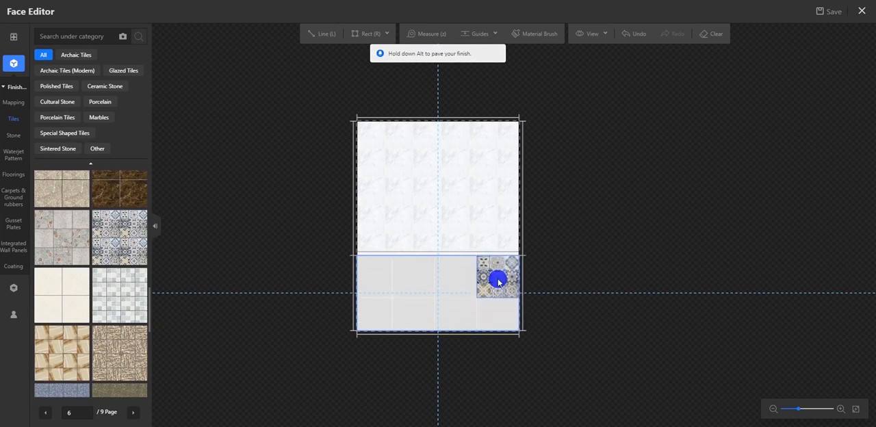
Drop the blue patterned tile onto the lower face and pave it at 300 × 300 mm.
click(498, 281)
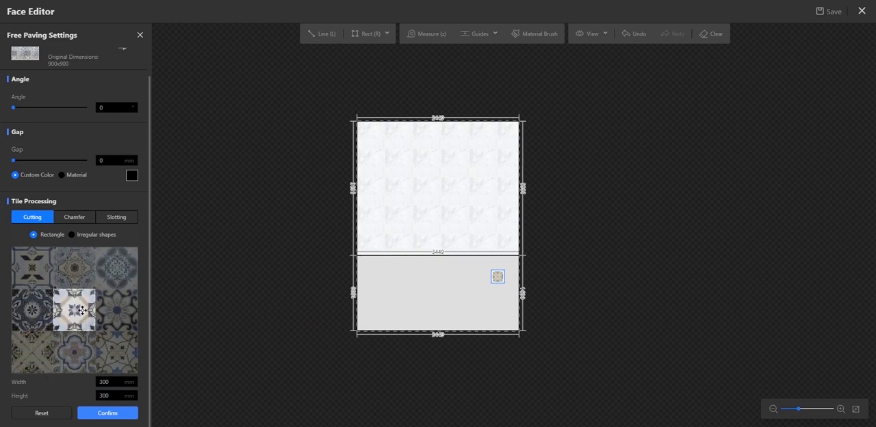
scroll(down, 3)
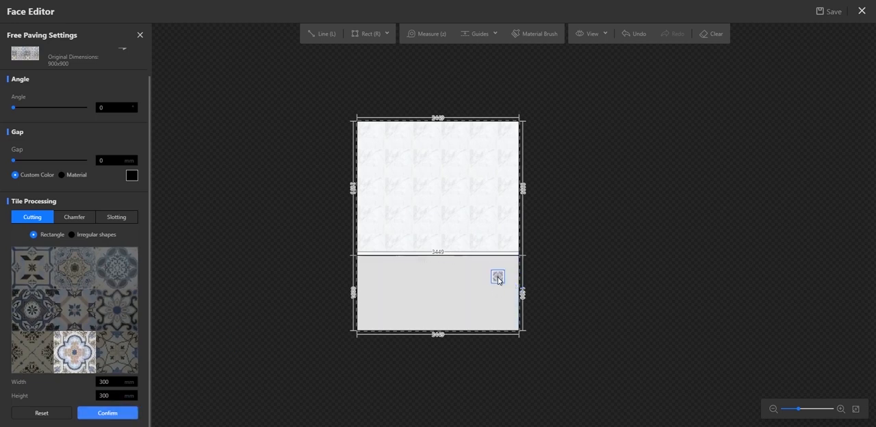
click(498, 276)
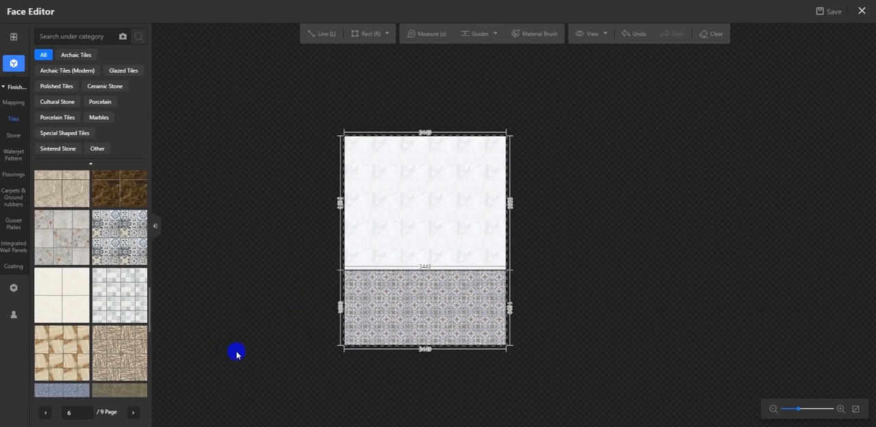
mouse_move(69, 248)
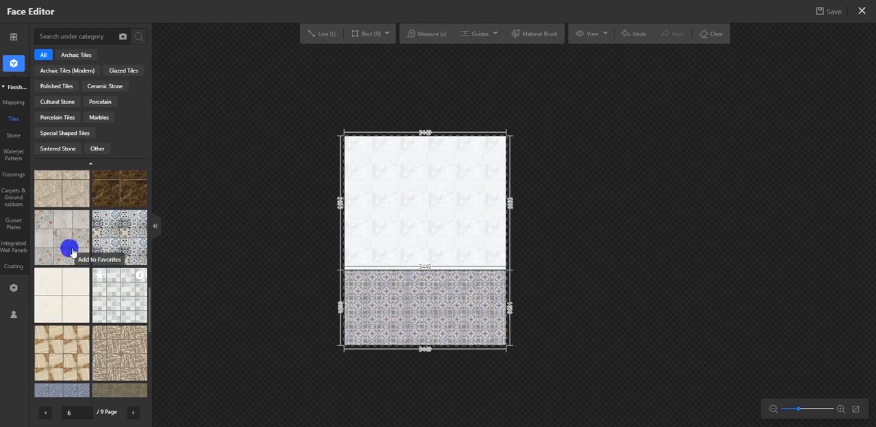
mouse_move(489, 258)
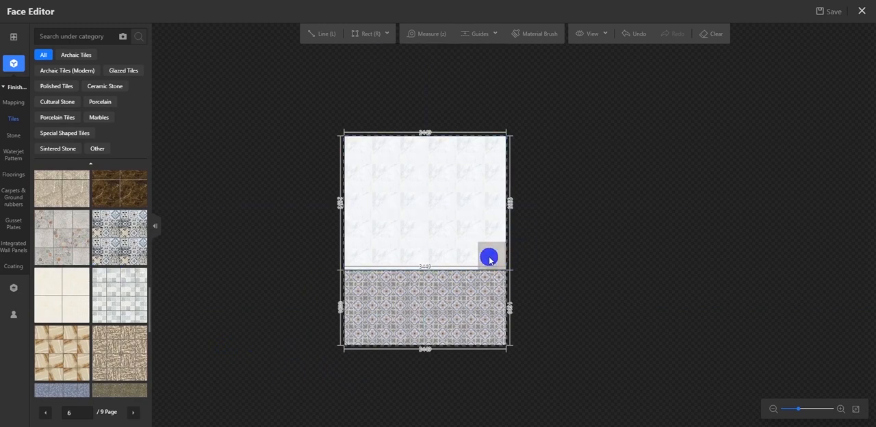
Drop the grey tile onto the upper face and drag-pave it at 300 × 300 mm.
click(490, 258)
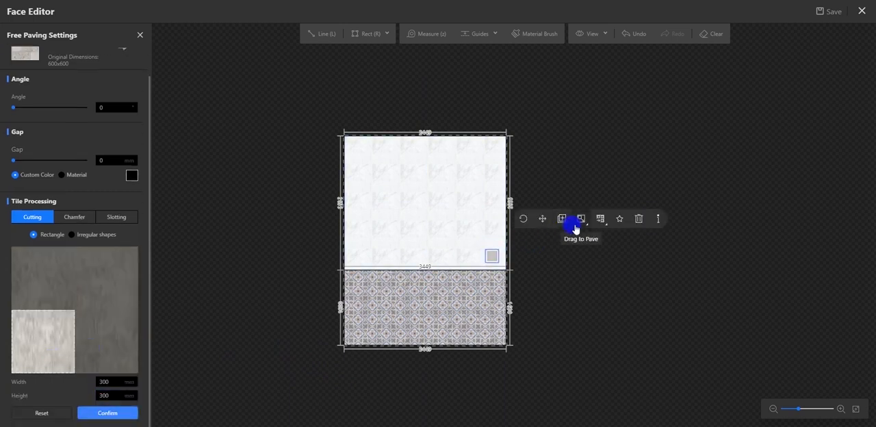
click(561, 218)
text(3)
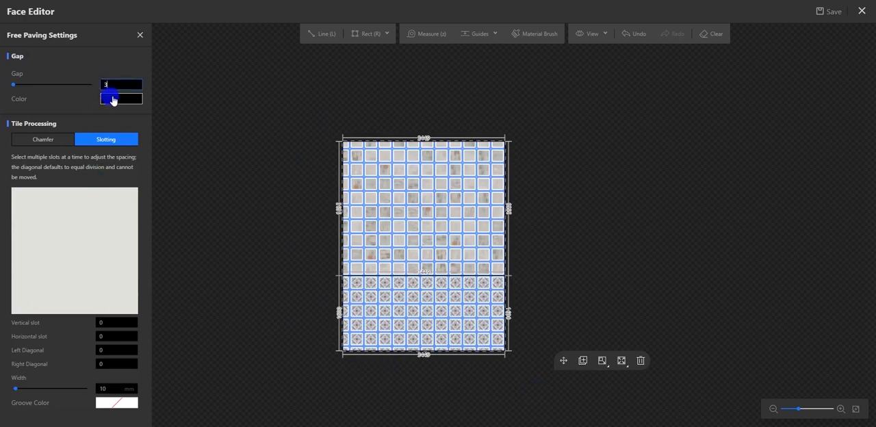
Give the tile paving a 3 mm gap coloured dark gray #171717.
click(122, 98)
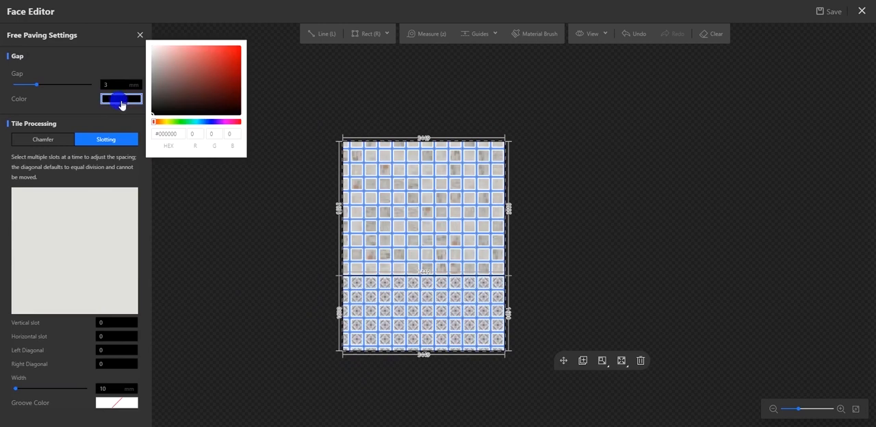
click(155, 112)
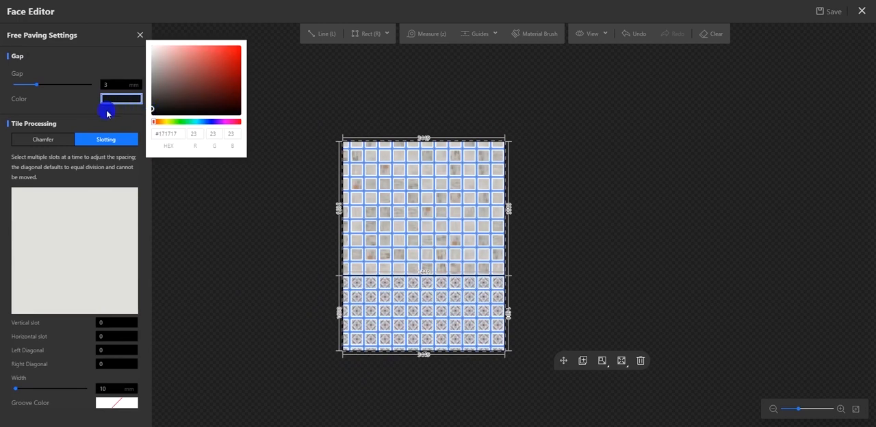
click(299, 248)
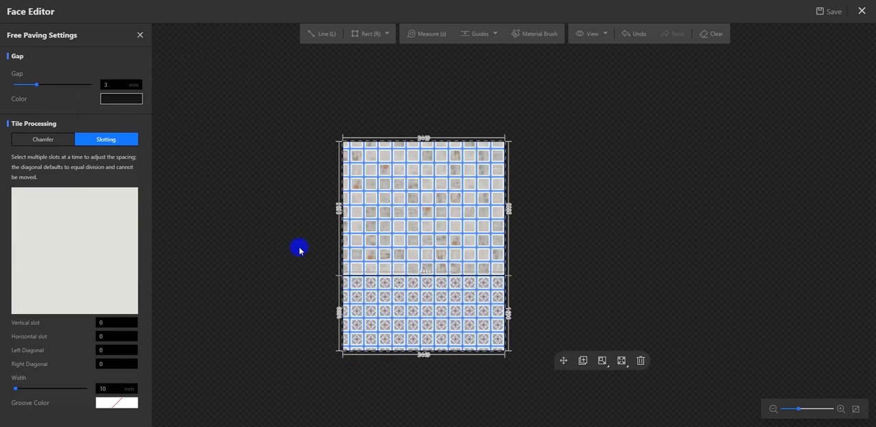